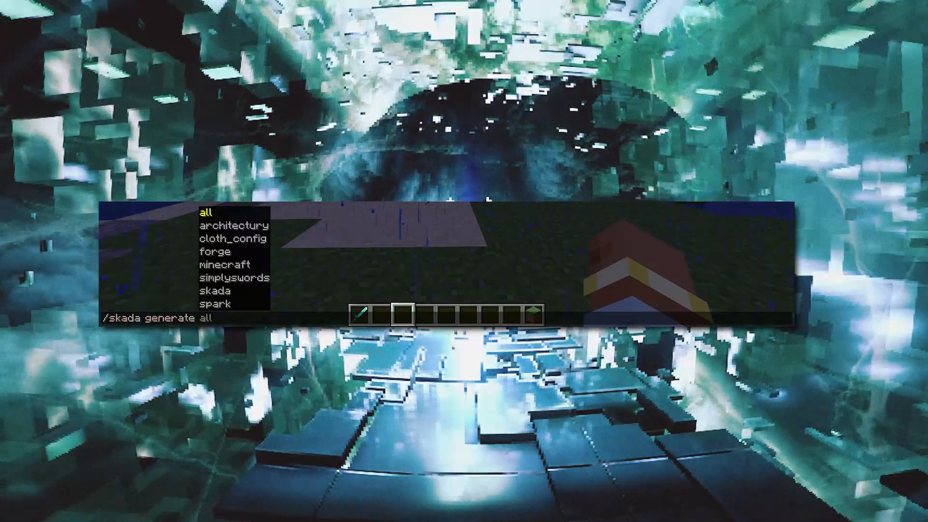
# Step: Complete and run /skada generate all in chat to produce the mod JSON files
pyautogui.press('Tab')
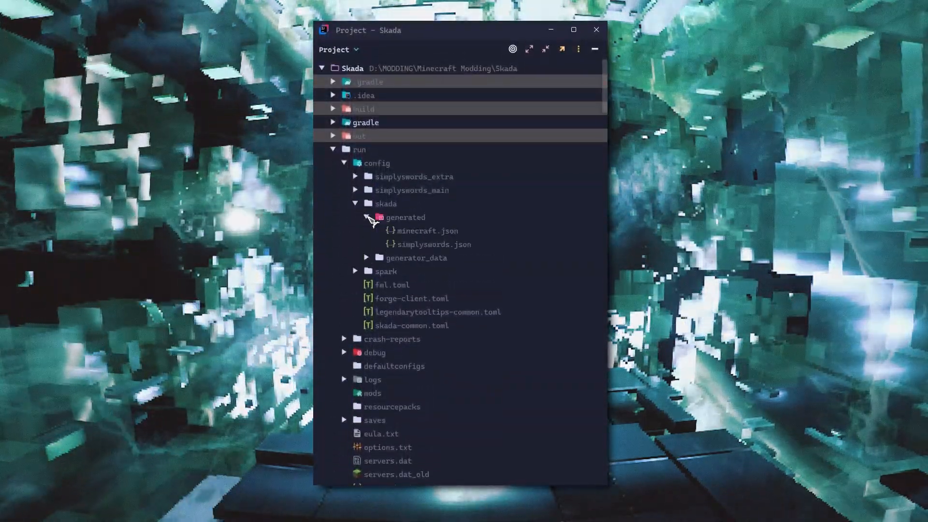
# Step: Inspect the generated minecraft.json in run/config/skada/generated
pyautogui.click(426, 231)
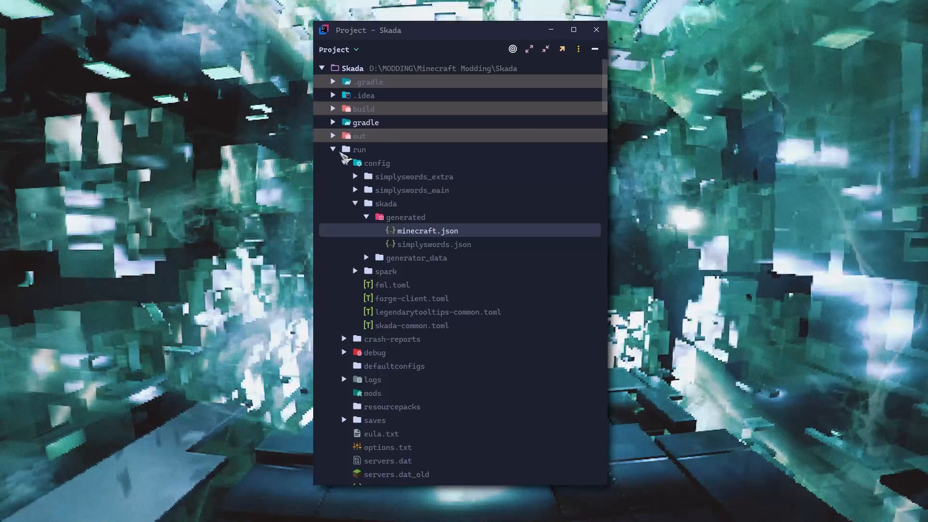
pyautogui.scroll(-3)
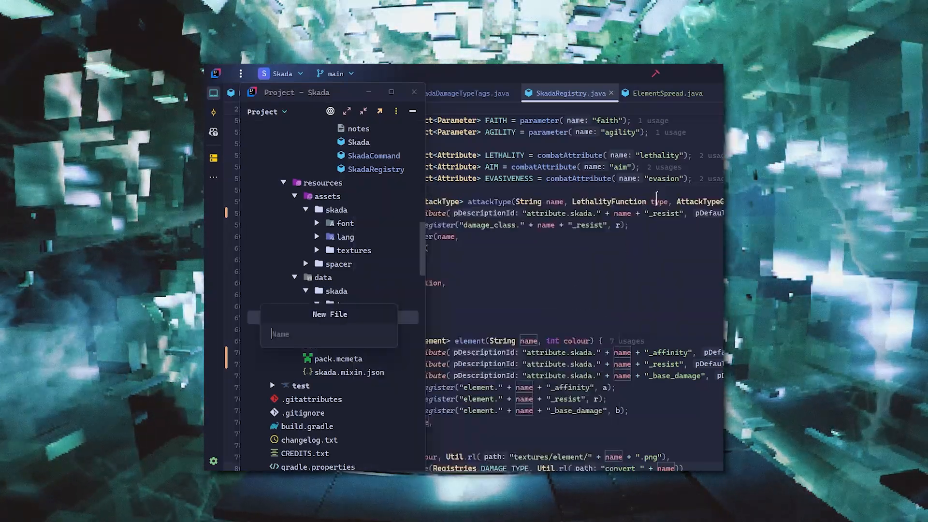
# Step: Create convert_heat.json listing in_fire, on_fire, lava and irons_spellbooks:fire_magic
pyautogui.write('convert_heat')
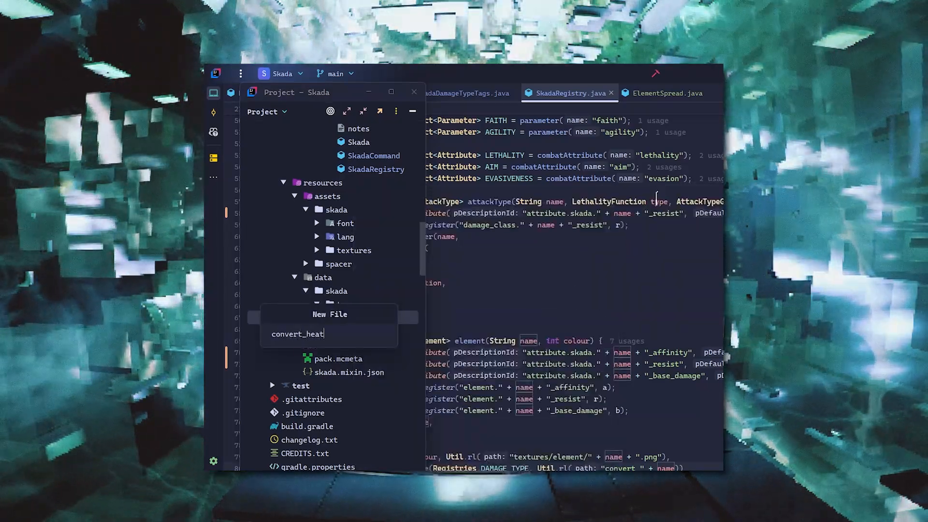
pyautogui.press('Enter')
pyautogui.write('"irons_spellbooks:fire')
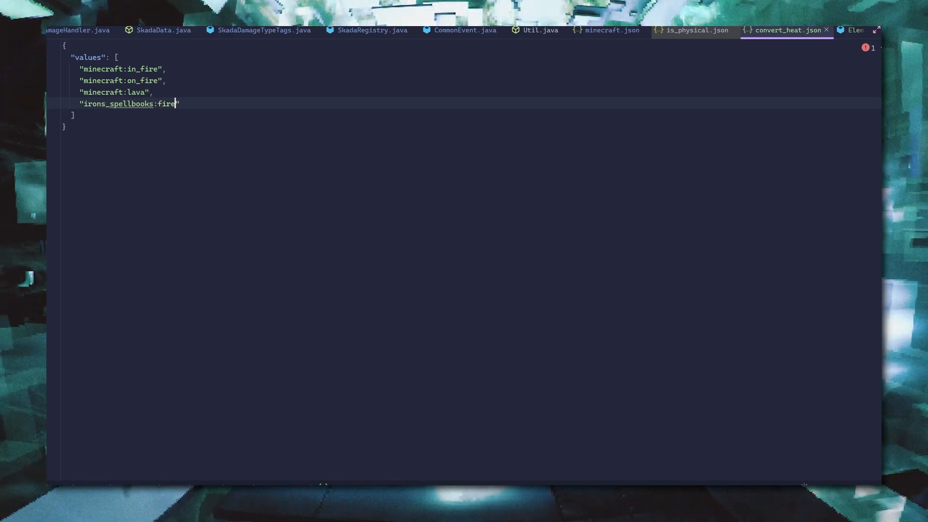
pyautogui.write('_magic')
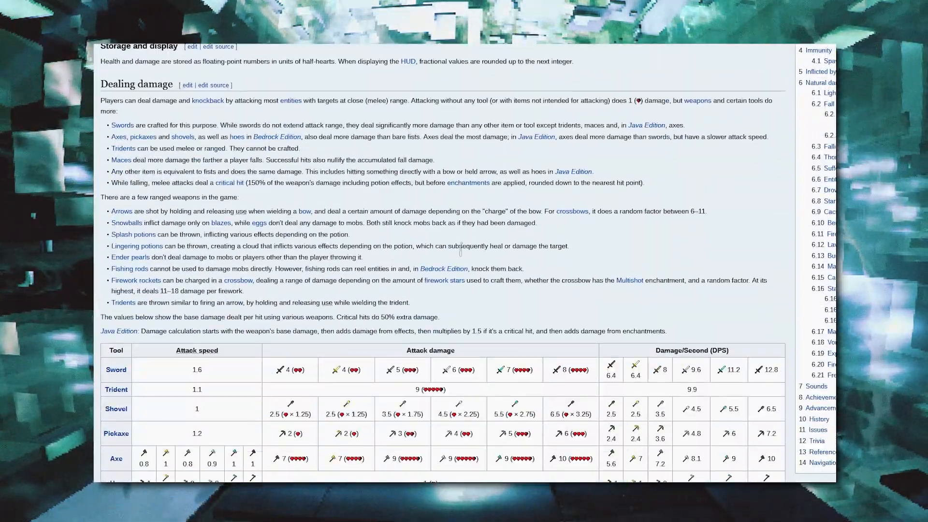
# Step: Scroll the Damage article down to the weapon attack speed and damage table
pyautogui.scroll(-3)
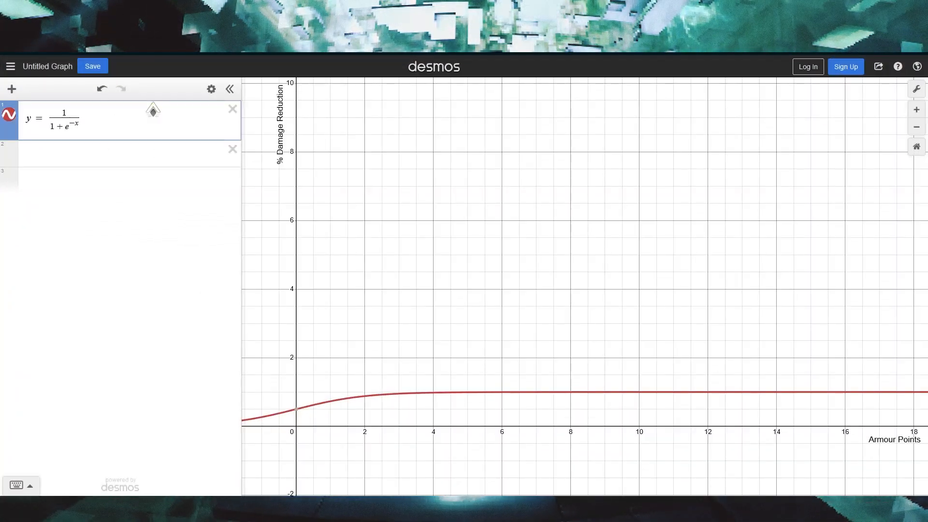
# Step: Change the curve to y = 100/(1+e^(-x+2)) and read where it levels off
pyautogui.write('00')
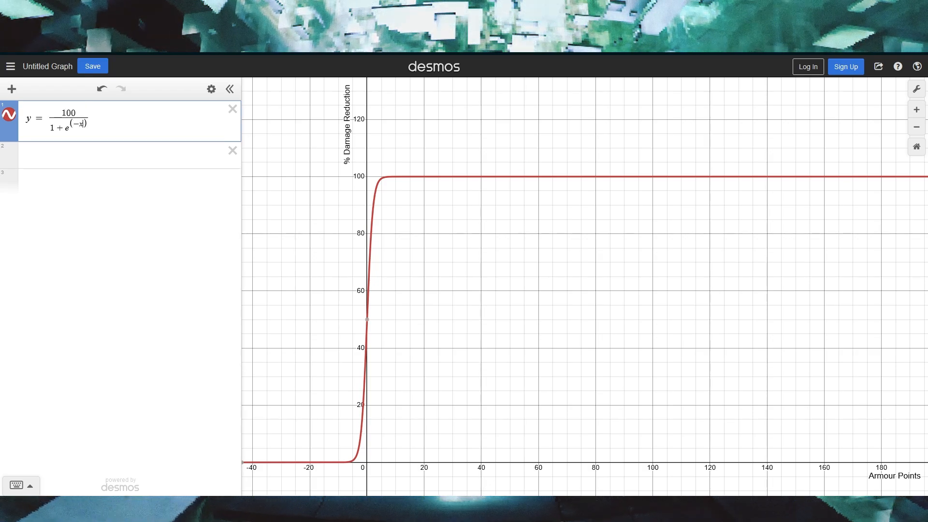
pyautogui.write('+2')
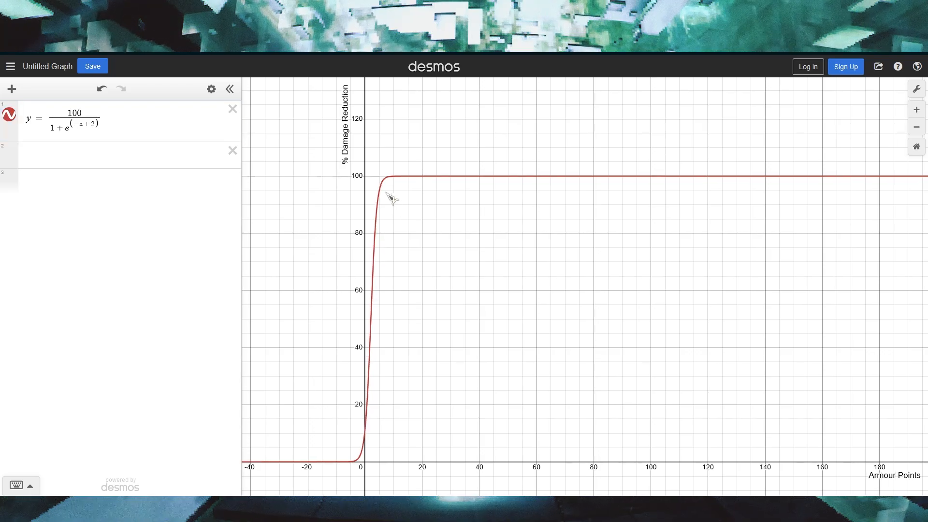
pyautogui.click(388, 194)
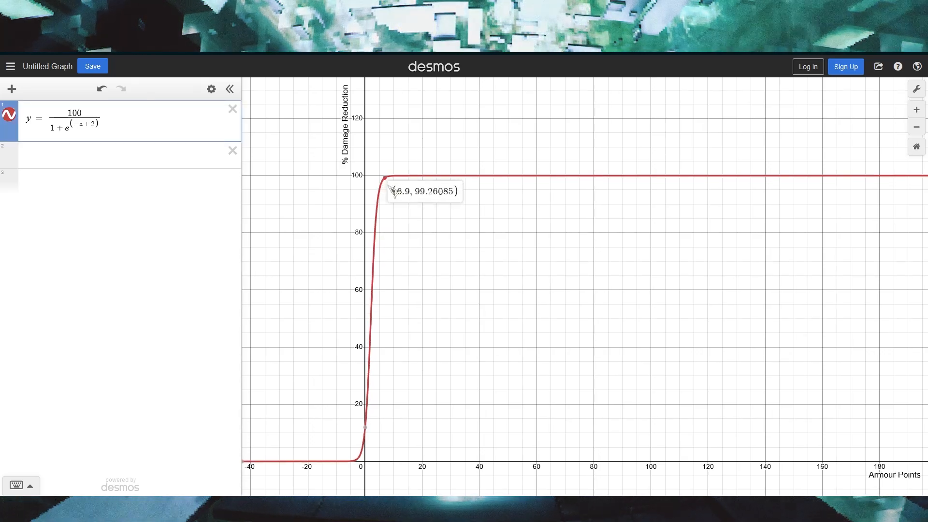
pyautogui.click(75, 125)
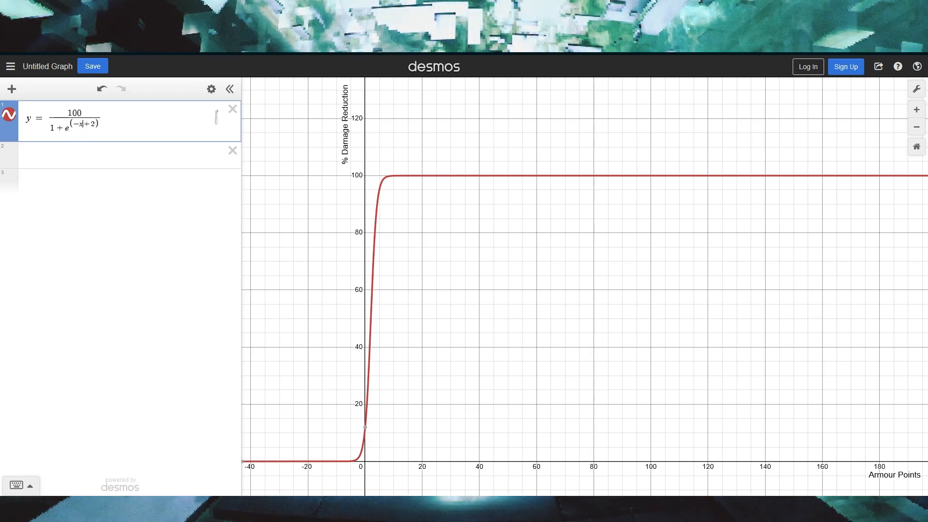
# Step: Divide the exponent's x term to stretch the curve along armour points
pyautogui.write('/4')
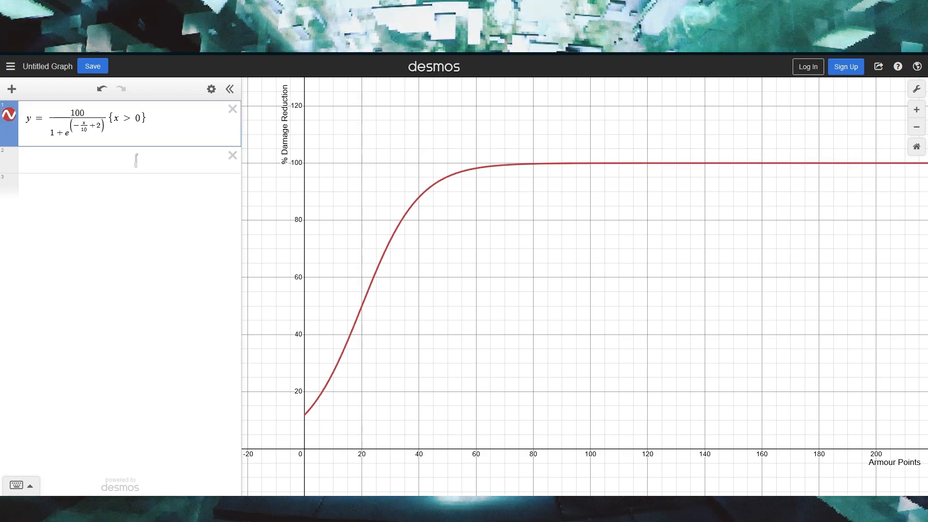
# Step: Add the negative counterpart y = -100/(1+e^(x/10+2)) for negative damage reduction
pyautogui.write('y = 1')
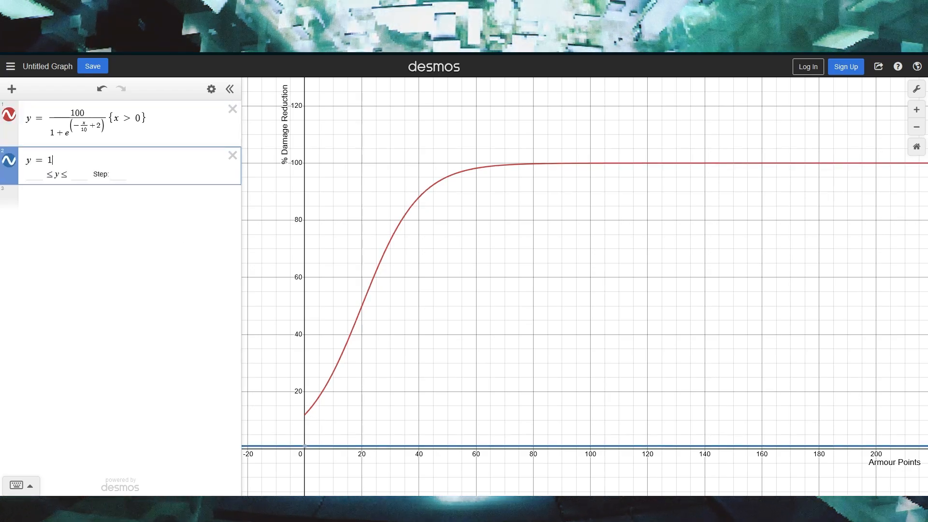
pyautogui.write('-100/(1+e^((x/10+2))){x<0')
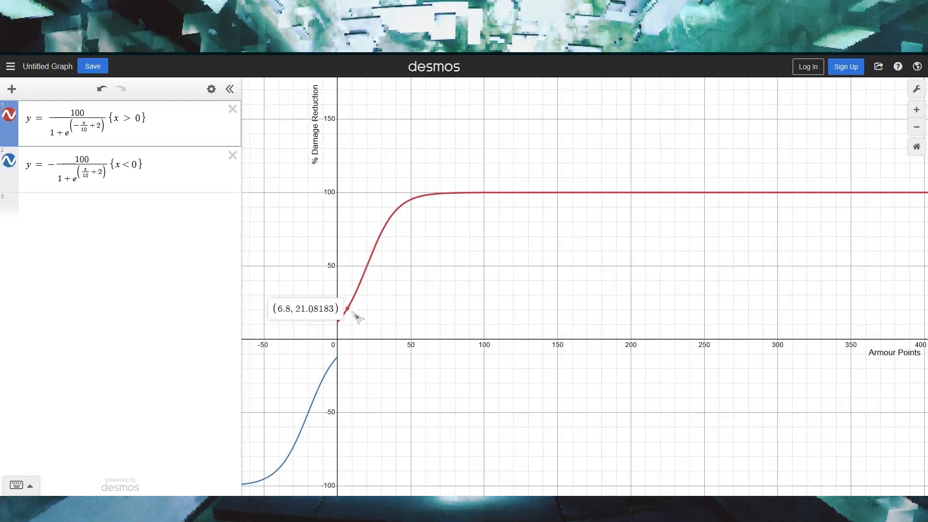
pyautogui.moveTo(323, 196)
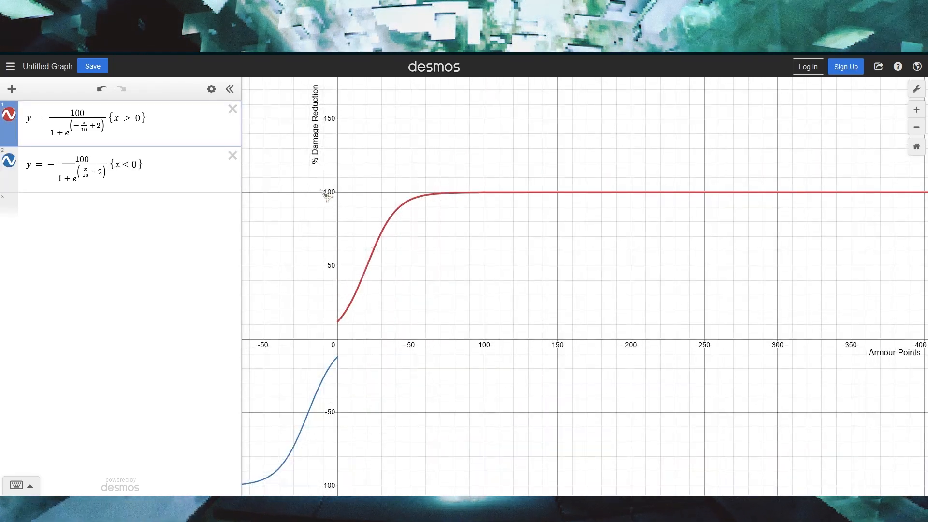
pyautogui.moveTo(500, 196)
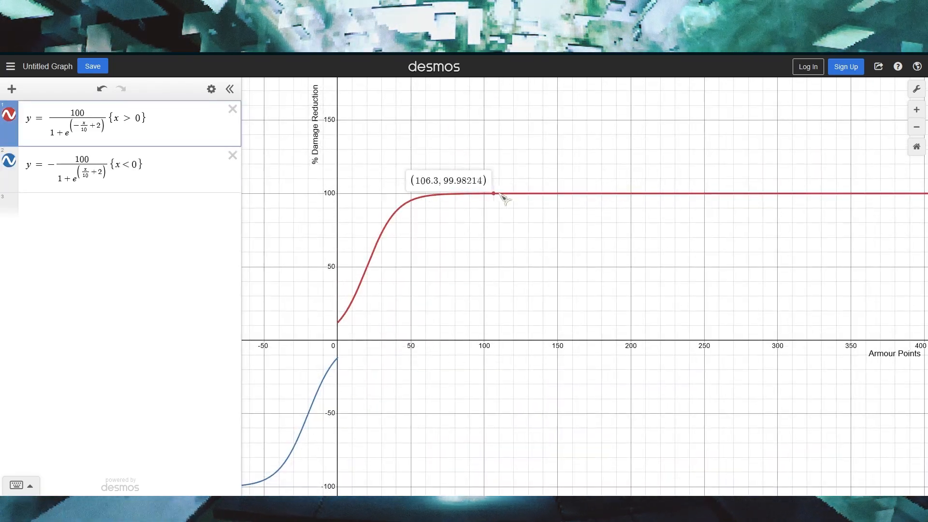
pyautogui.moveTo(391, 251)
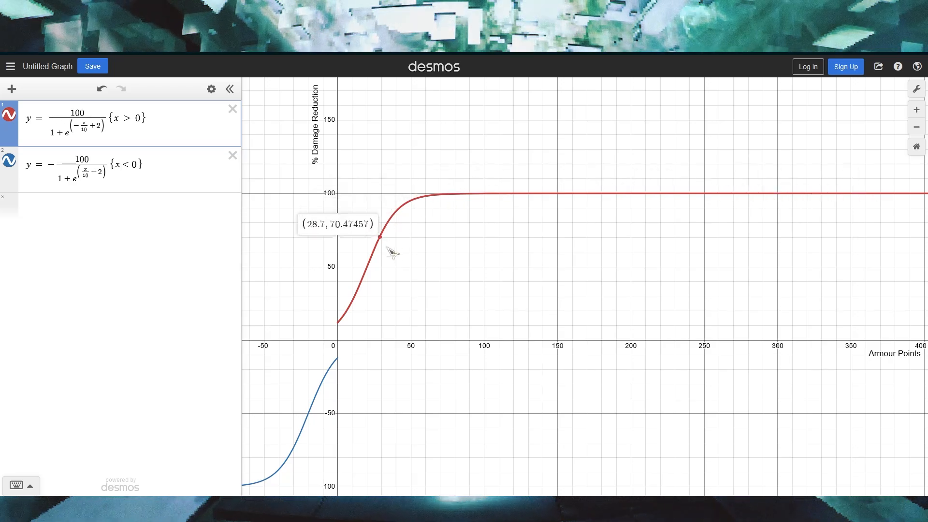
pyautogui.moveTo(483, 197)
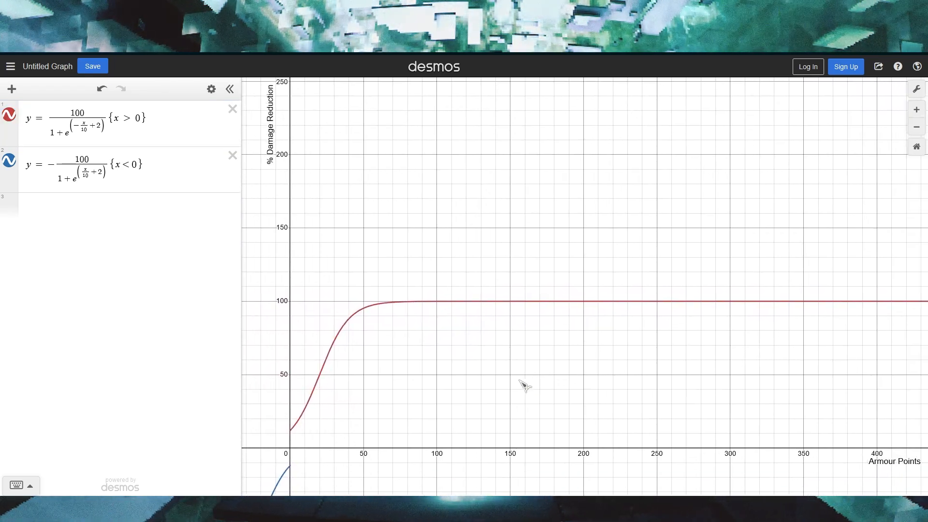
pyautogui.moveTo(87, 234)
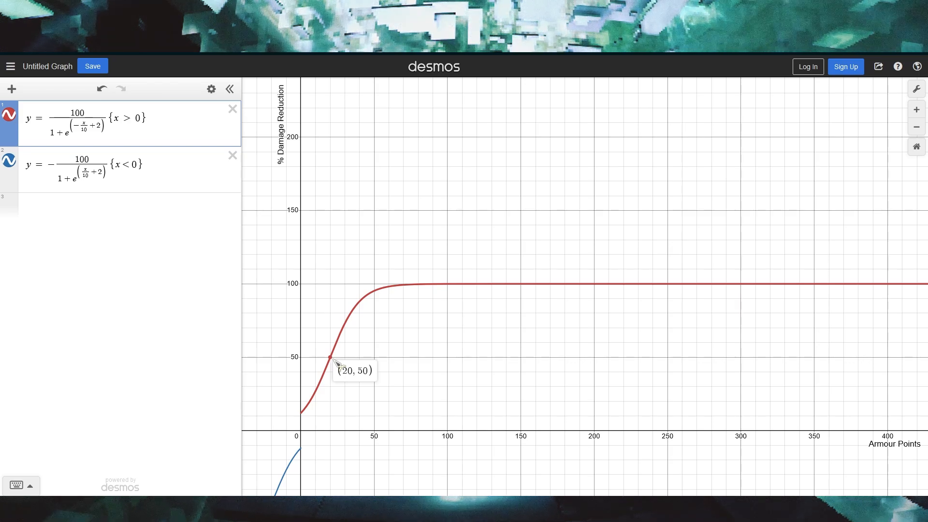
pyautogui.moveTo(399, 318)
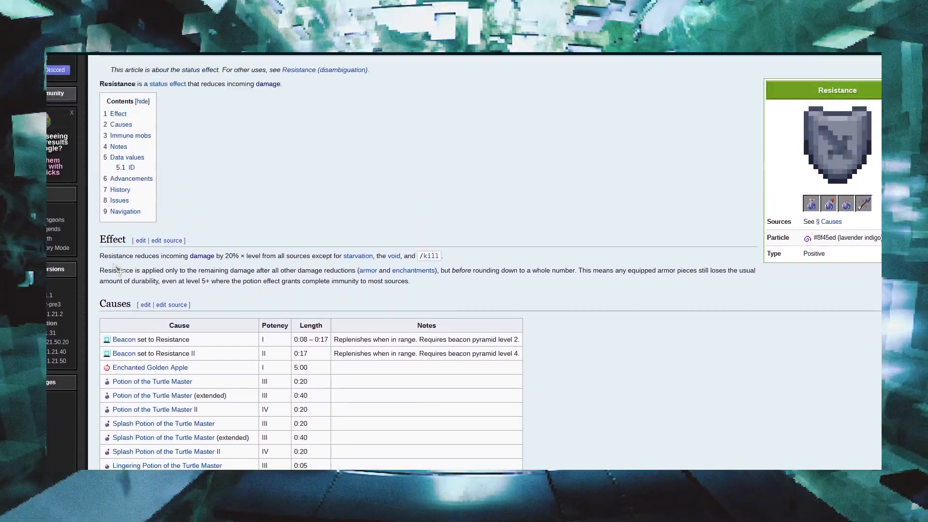
# Step: Select text in the Resistance article's Effect section
pyautogui.moveTo(100, 255); pyautogui.dragTo(411, 280)
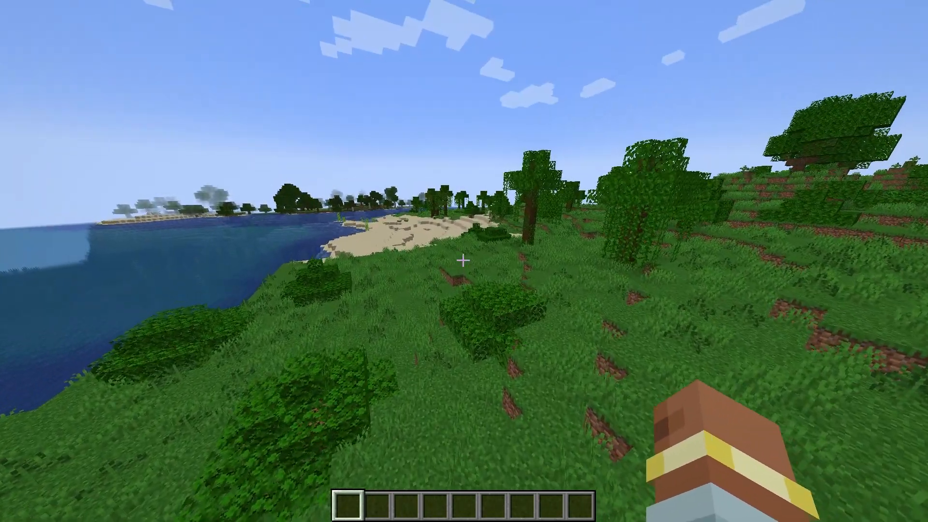
# Step: Give Dev a diamond sword and inspect its 5.5 attack damage tooltip in inventory
pyautogui.press('e')
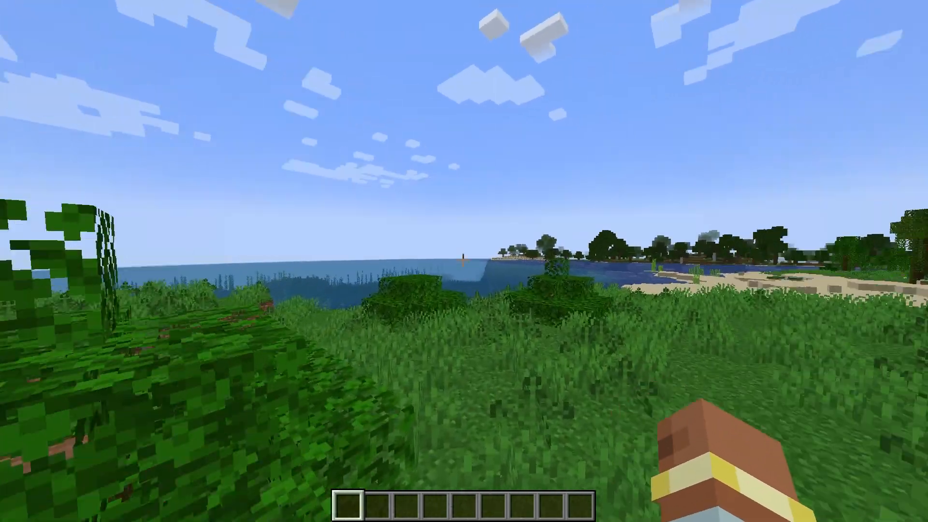
pyautogui.write('/give @a')
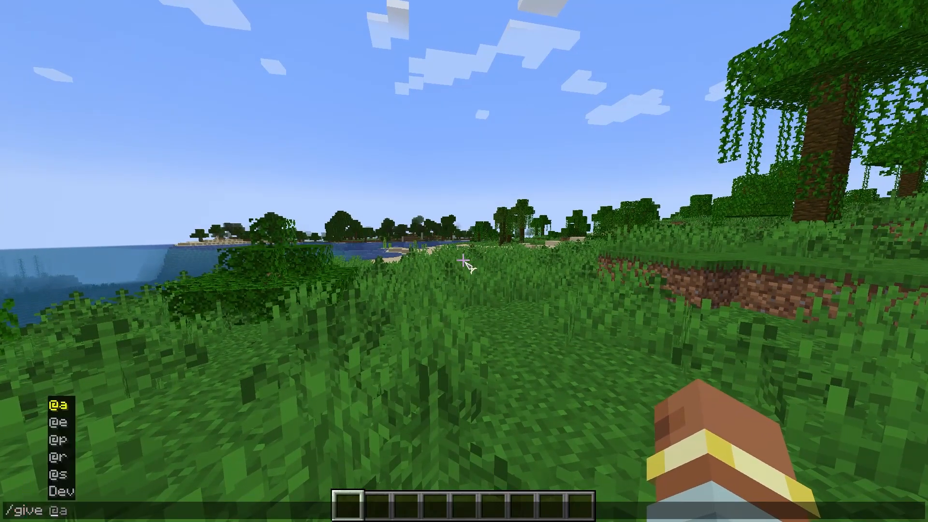
pyautogui.write('Dev minecraft:acacia_boat')
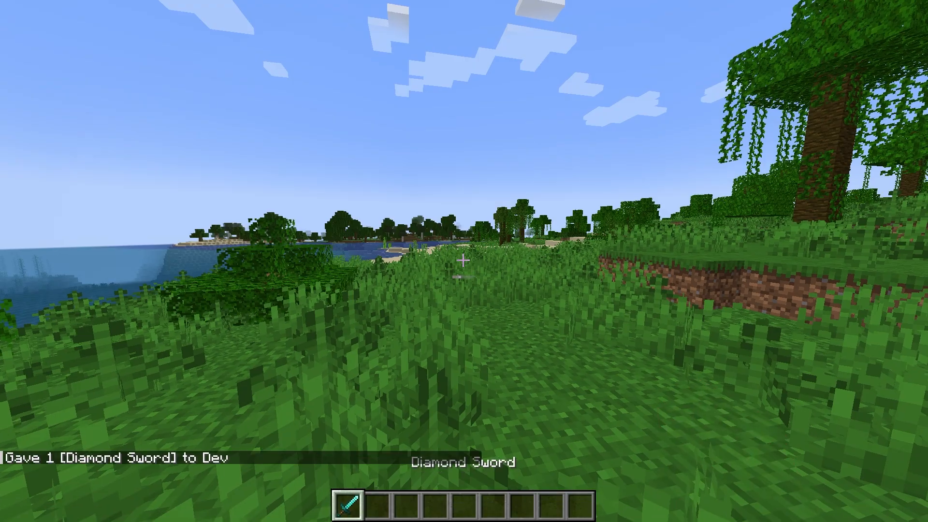
pyautogui.press('e')
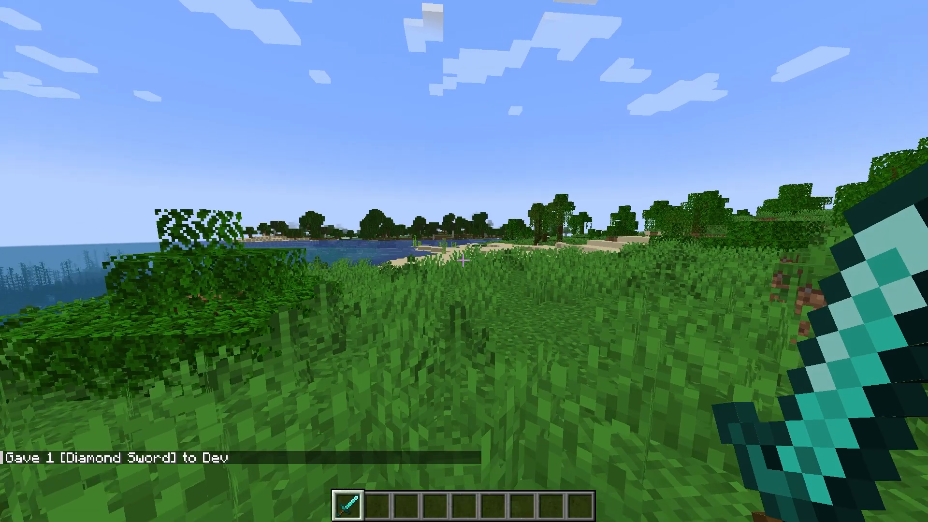
pyautogui.press('e')
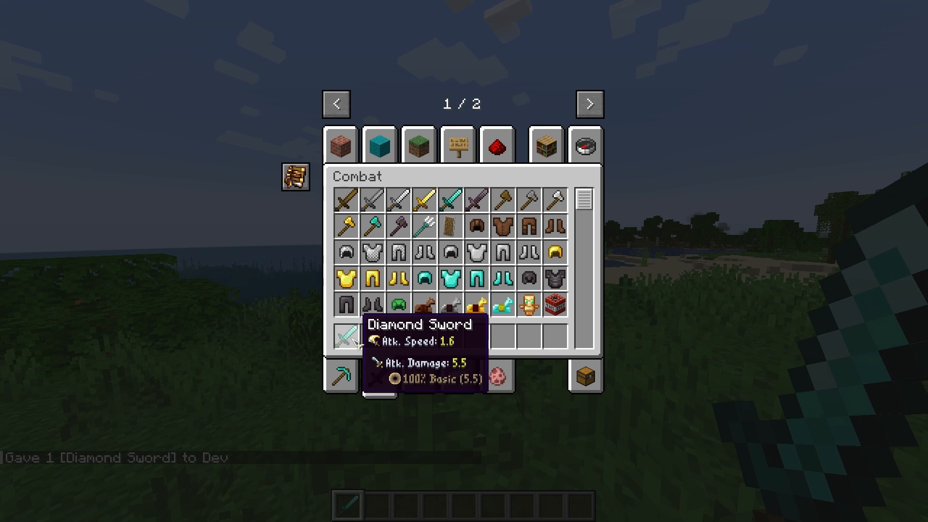
pyautogui.press('Escape')
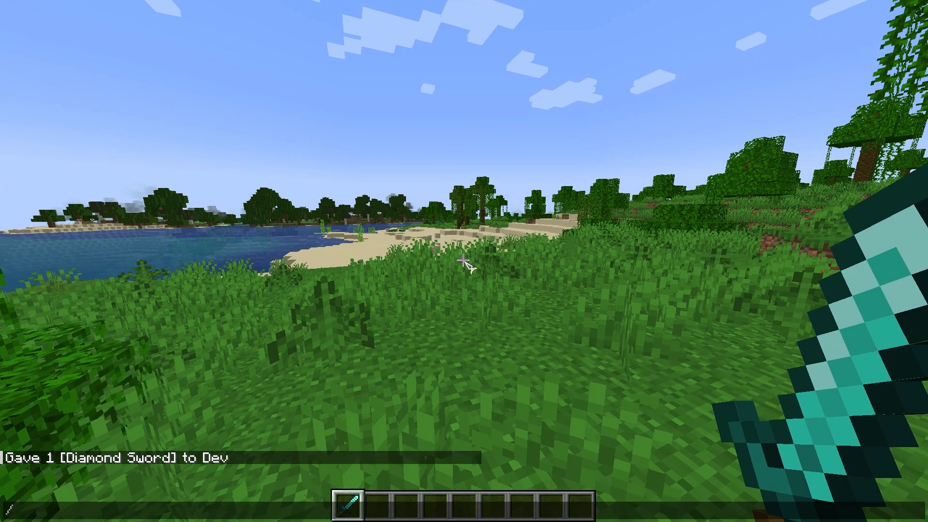
# Step: Give Dev netherite and iron swords and read the iron sword's Basic/Heat/Lightning/Wither split
pyautogui.write('/give Dev minecraft:acacia_boat')
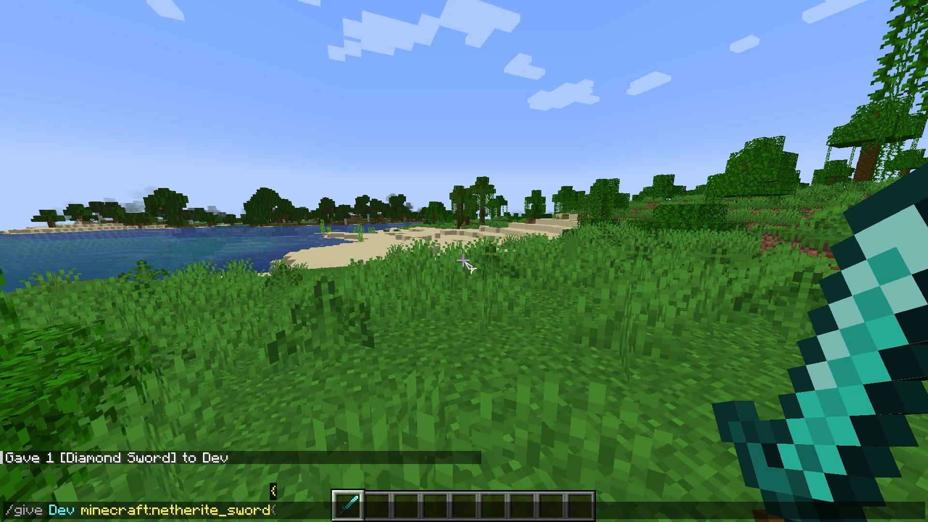
pyautogui.press('e')
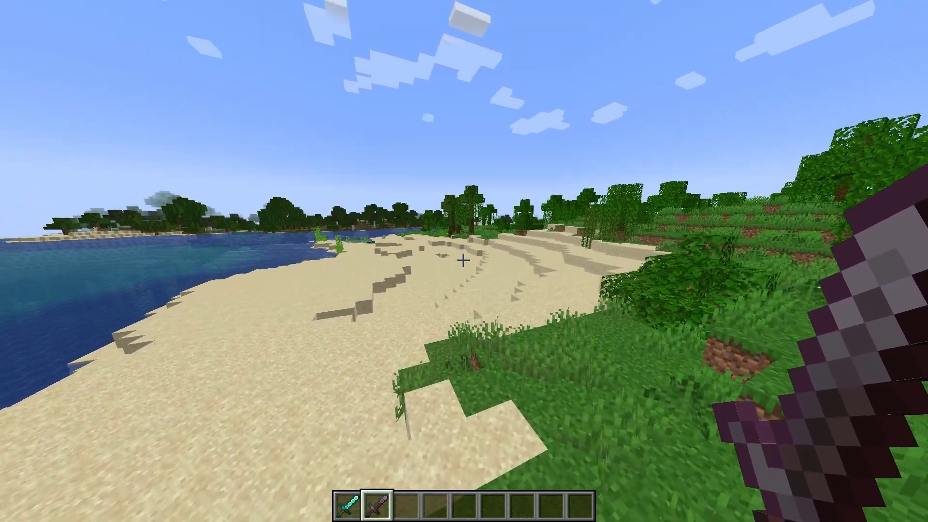
pyautogui.write('/give Dev minecraft:acacia_boat')
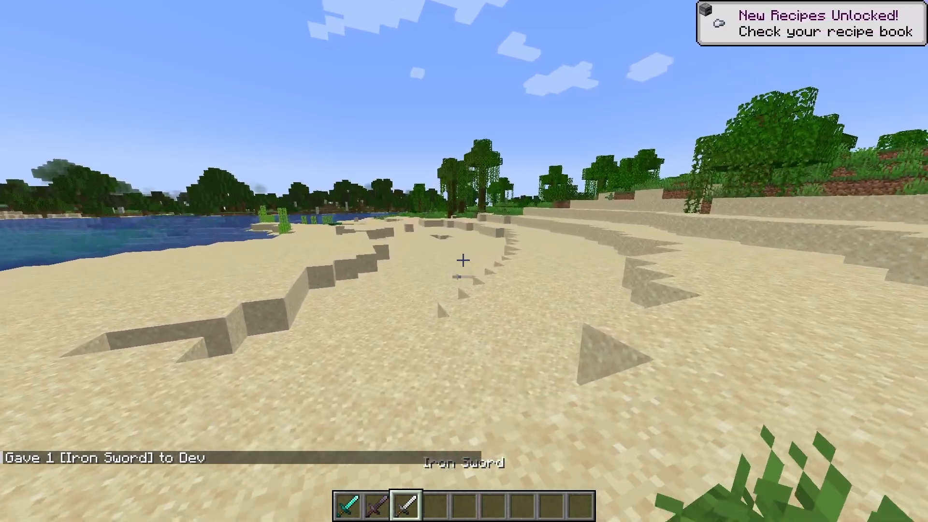
pyautogui.press('e')
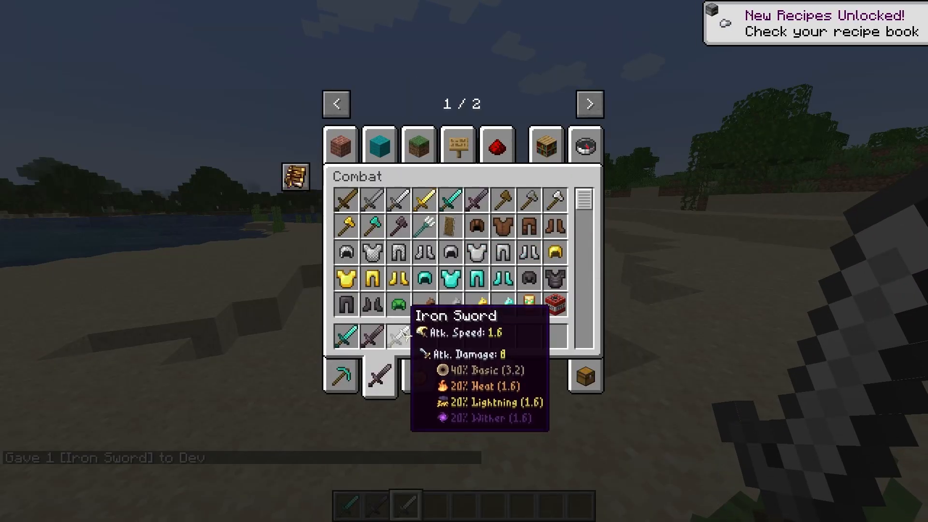
pyautogui.press('Escape')
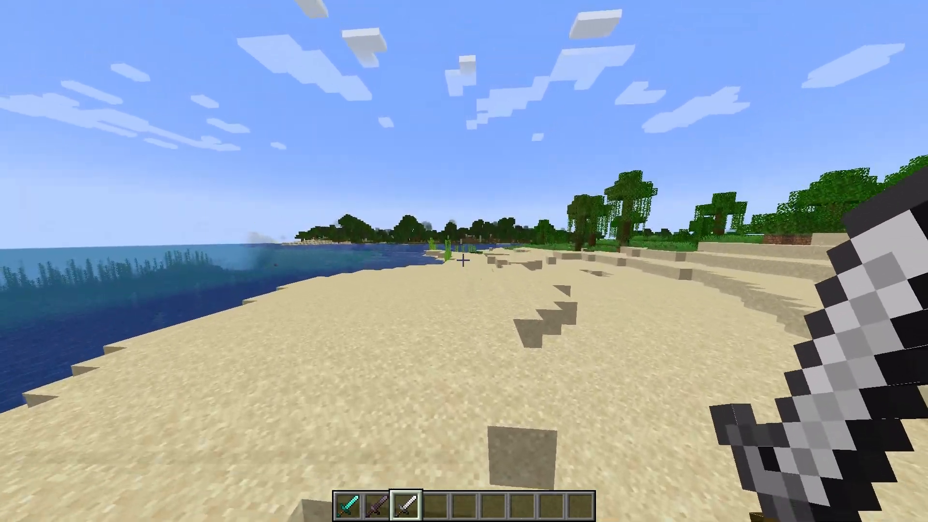
# Step: Change the world time with /time set and pick a Zombie Spawn Egg to spawn zombies
pyautogui.write('/time set day')
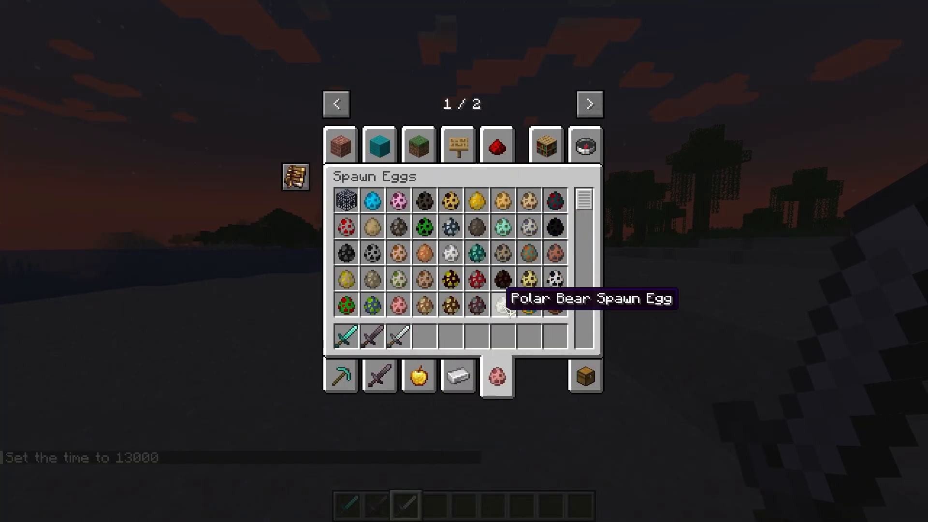
pyautogui.scroll(-3)
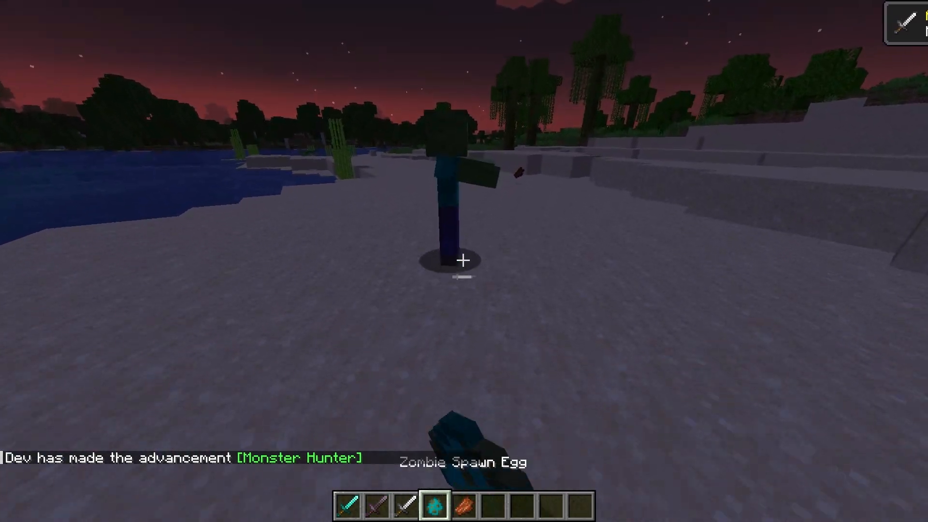
# Step: Kill the zombie with the diamond sword, then pause to Save and Quit to Title
pyautogui.press('3')
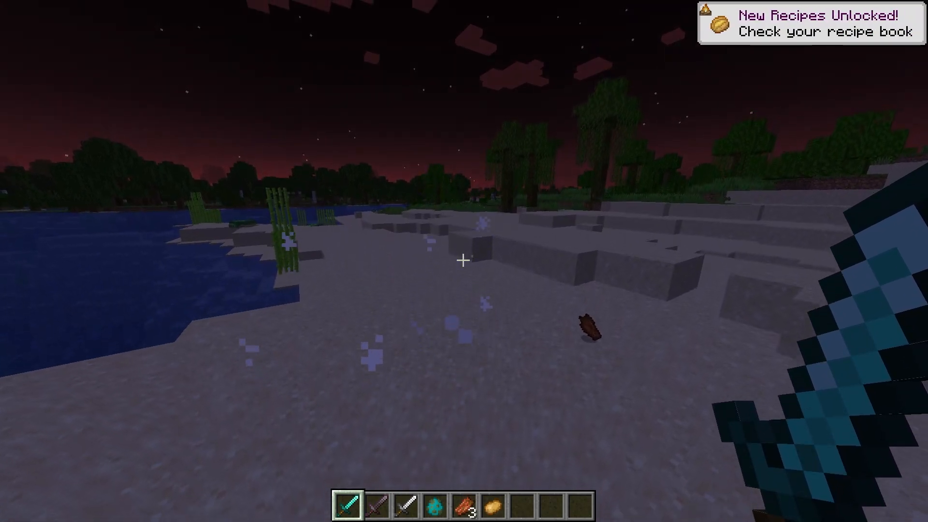
pyautogui.press('Escape')
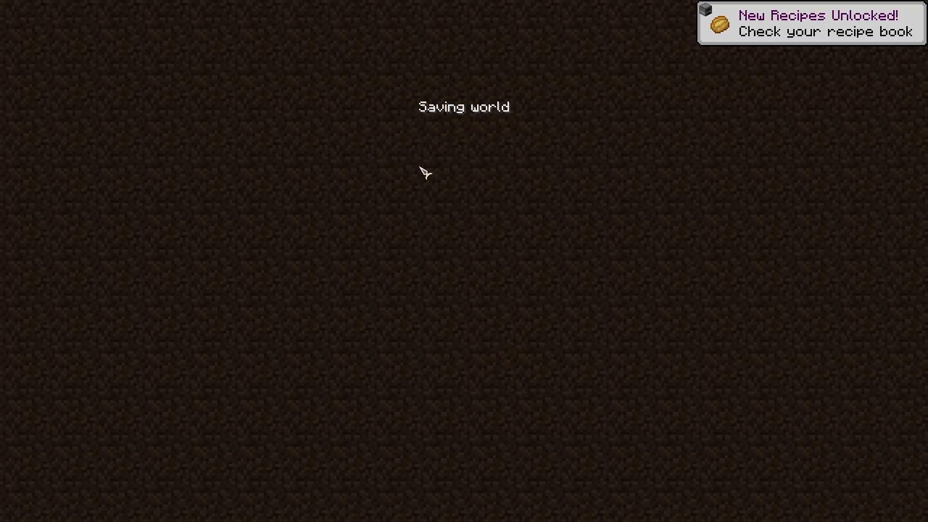